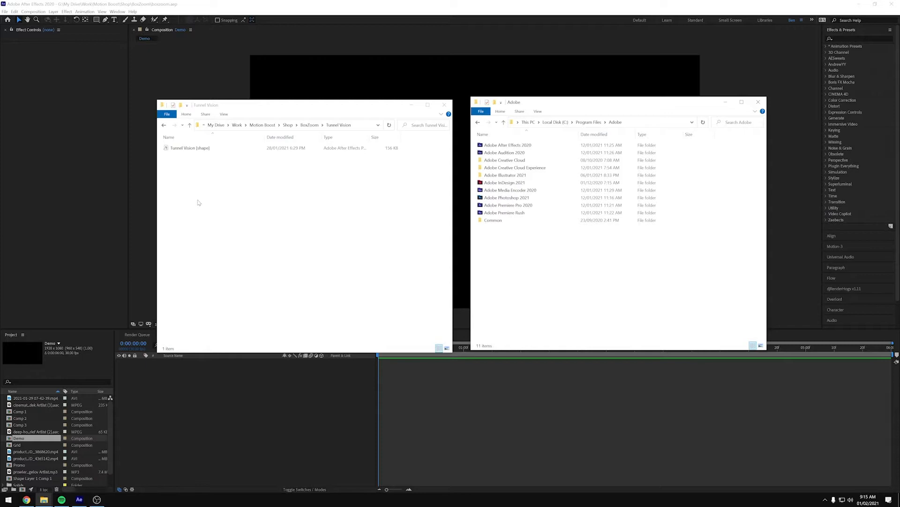
{"action": "mouse_move", "coordinate": [172, 159]}
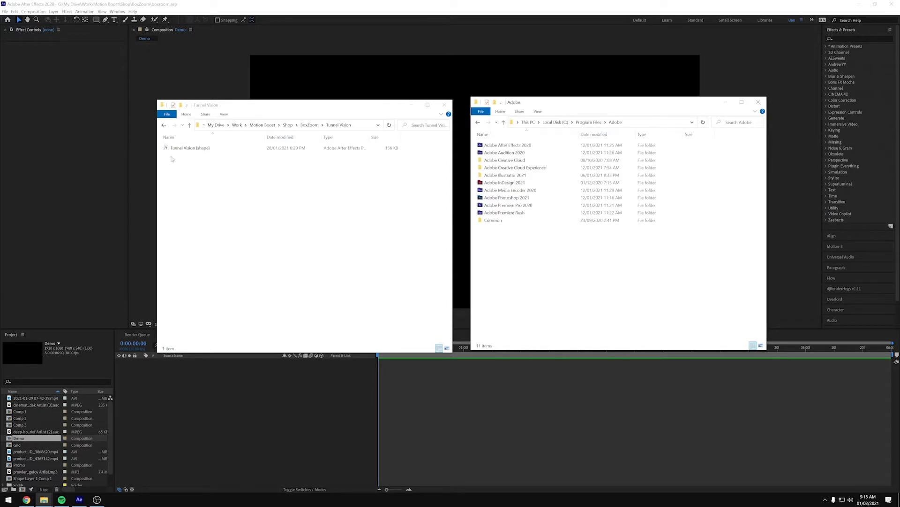
Copy the Tunnel Vision (shape) preset file.
{"action": "right_click", "coordinate": [189, 148]}
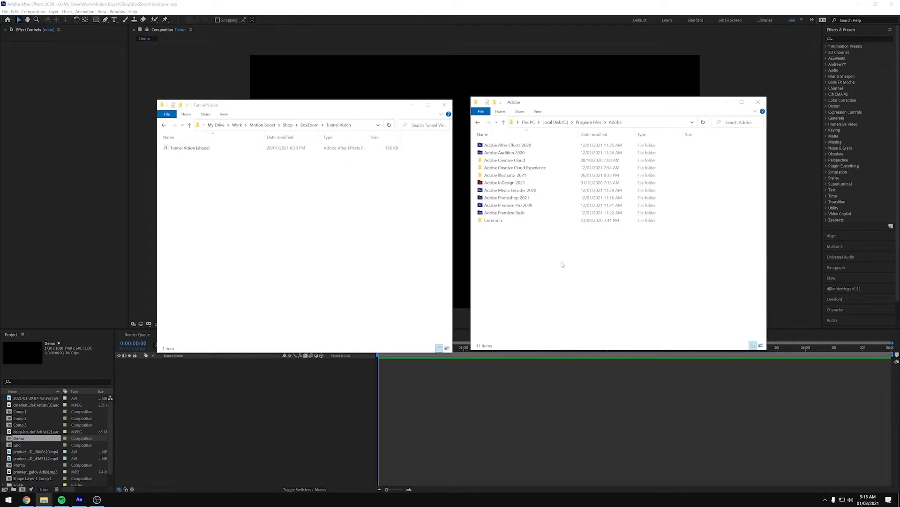
{"action": "left_click", "coordinate": [190, 148]}
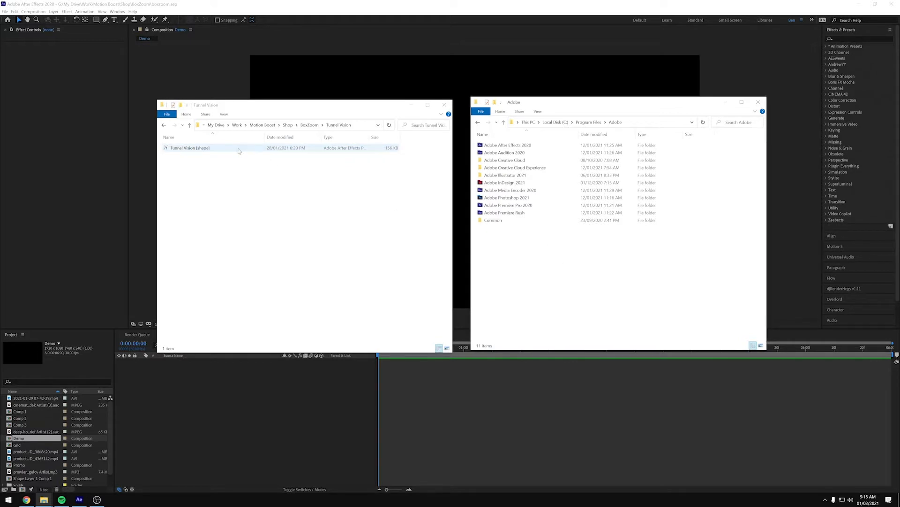
{"action": "right_click", "coordinate": [189, 147]}
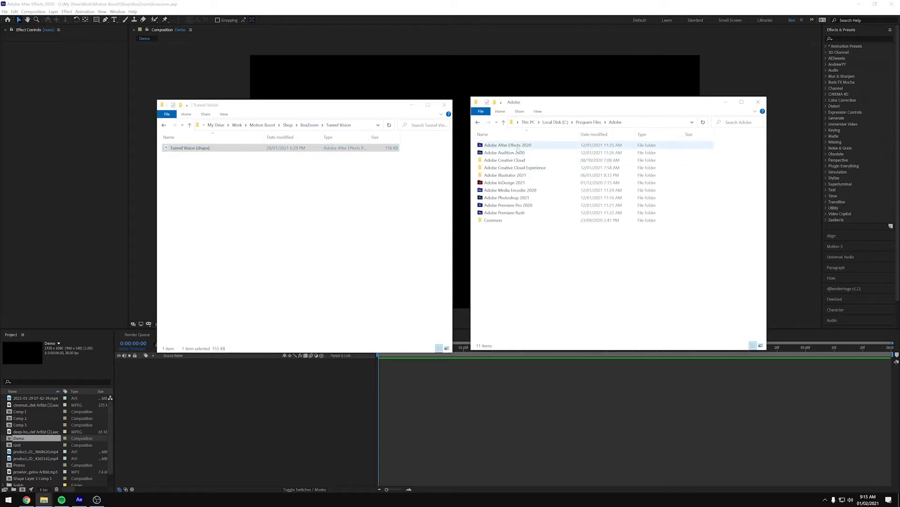
Paste the preset into Adobe After Effects 2020 > Support Files > Presets > Motion Boost.
{"action": "double_click", "coordinate": [507, 145]}
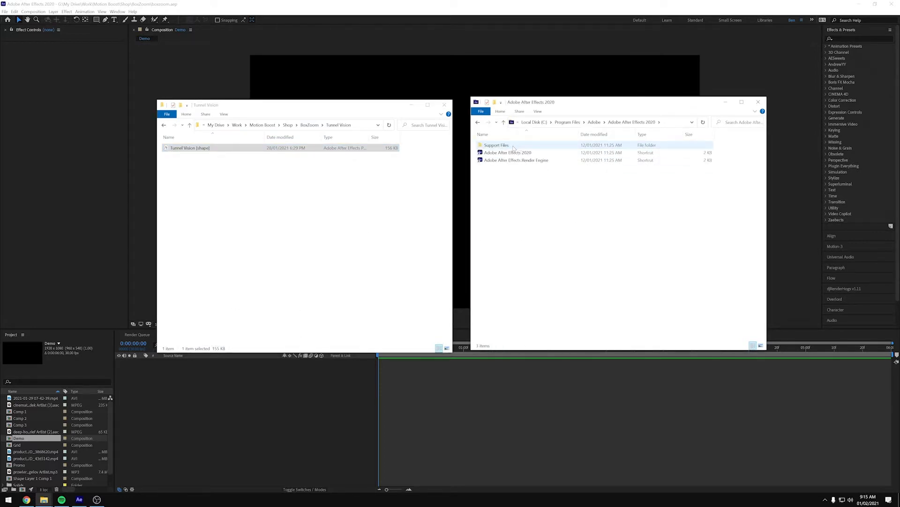
{"action": "double_click", "coordinate": [495, 145]}
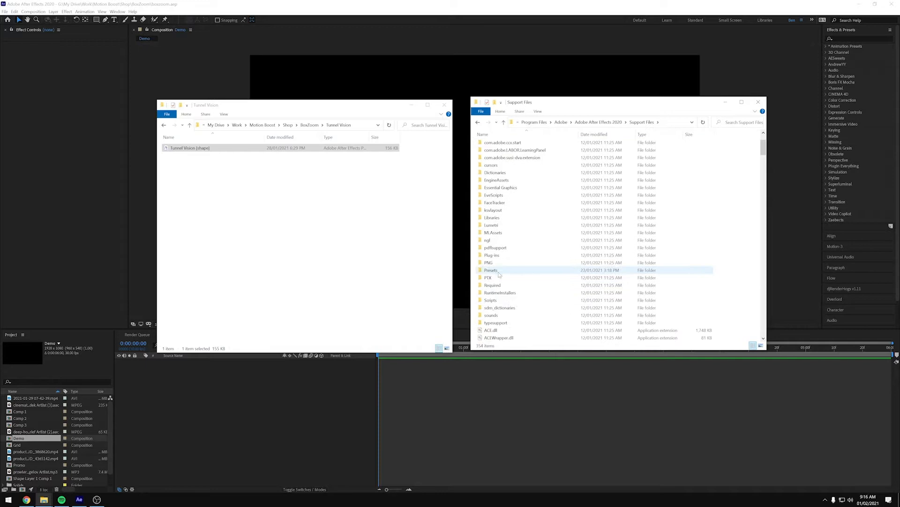
{"action": "double_click", "coordinate": [491, 269]}
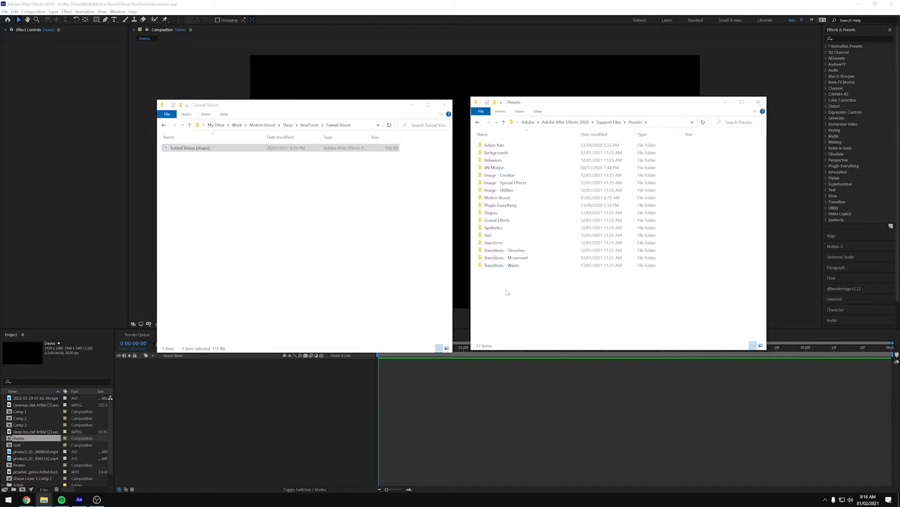
{"action": "left_click", "coordinate": [497, 197]}
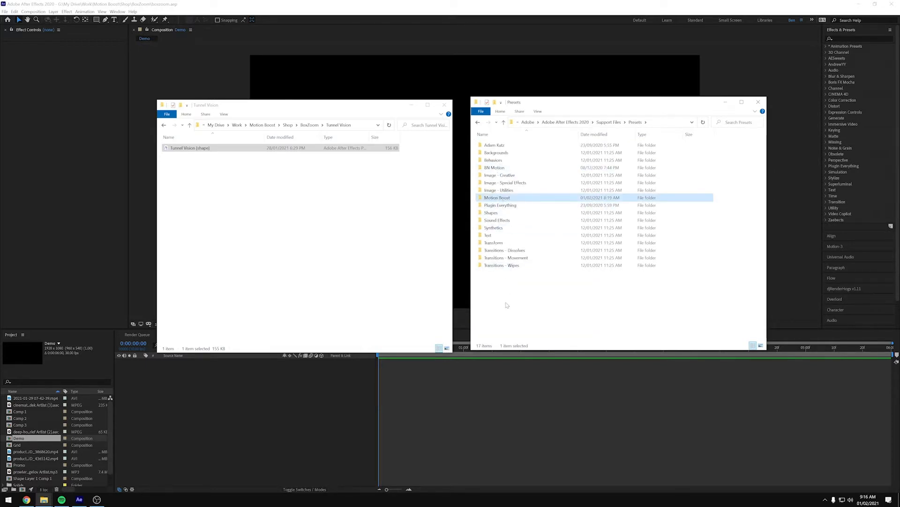
{"action": "double_click", "coordinate": [497, 197]}
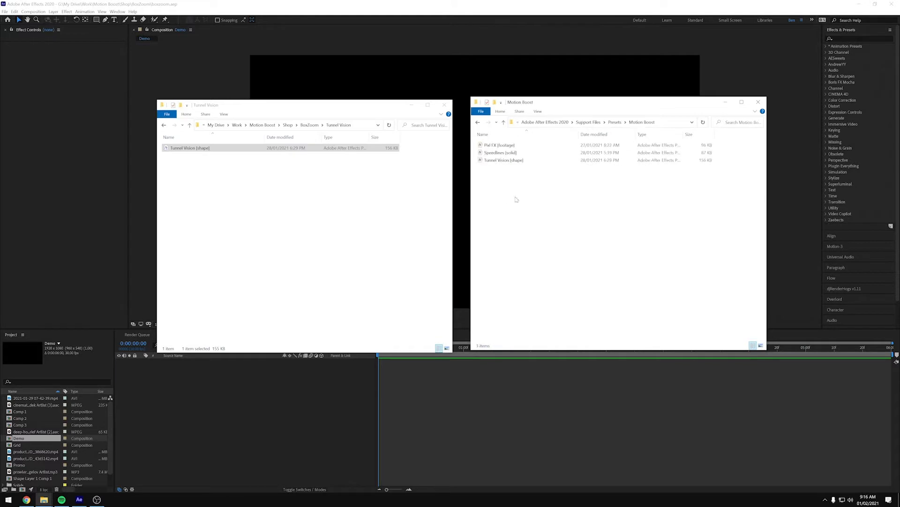
{"action": "right_click", "coordinate": [507, 205]}
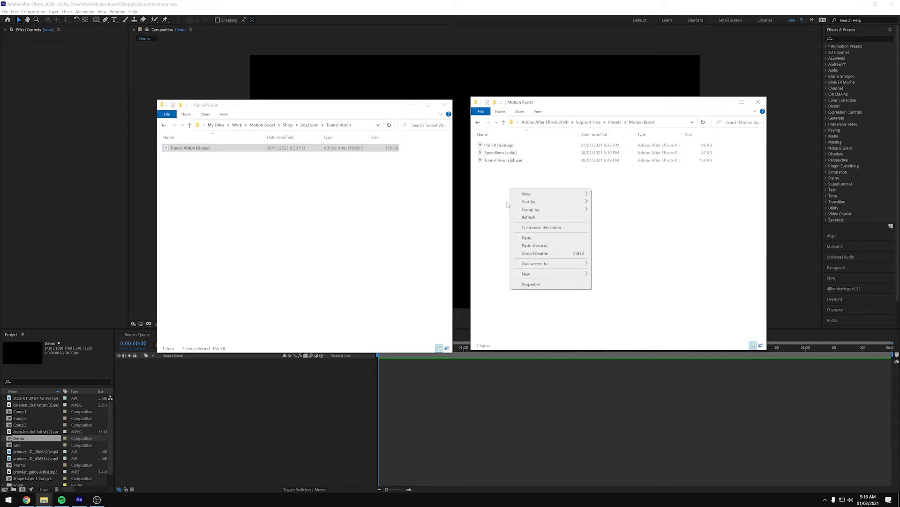
{"action": "left_click", "coordinate": [513, 279]}
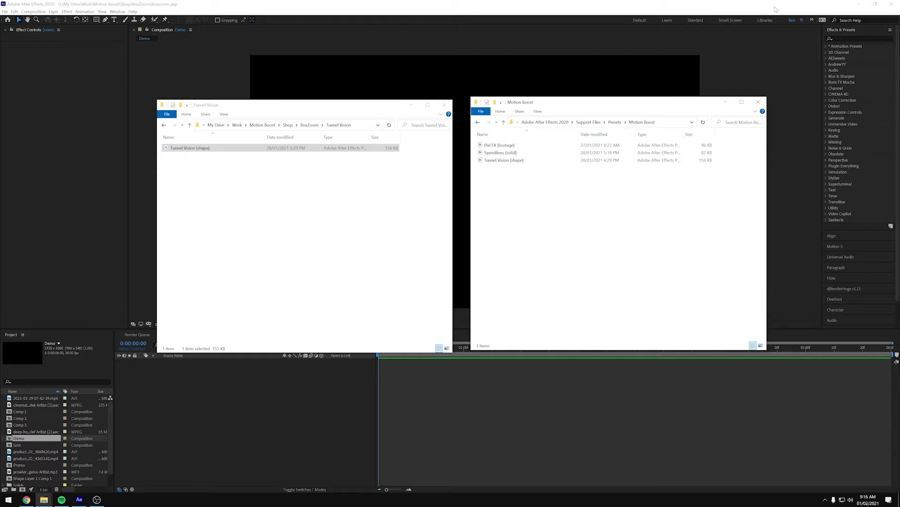
{"action": "mouse_move", "coordinate": [320, 395]}
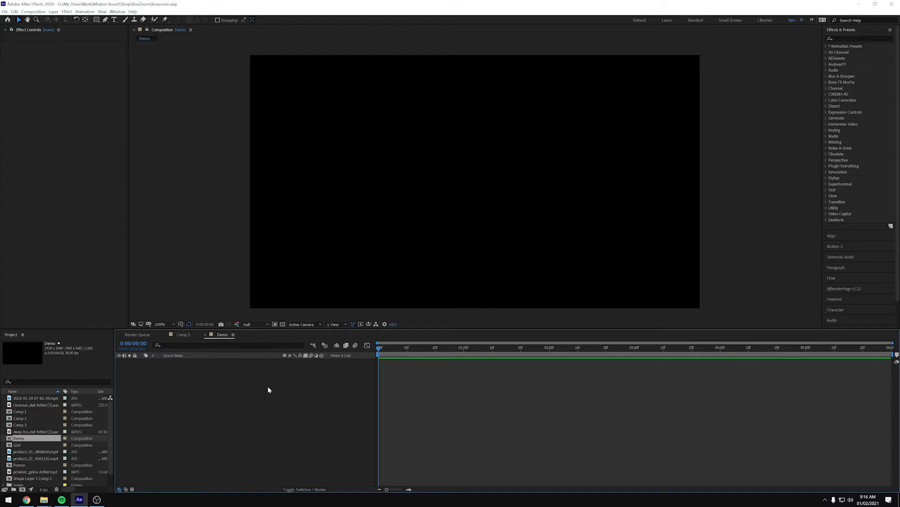
Find 'tunn' in Effects & Presets, apply Tunnel Vision (shape), and expand its Controls.
{"action": "right_click", "coordinate": [246, 387]}
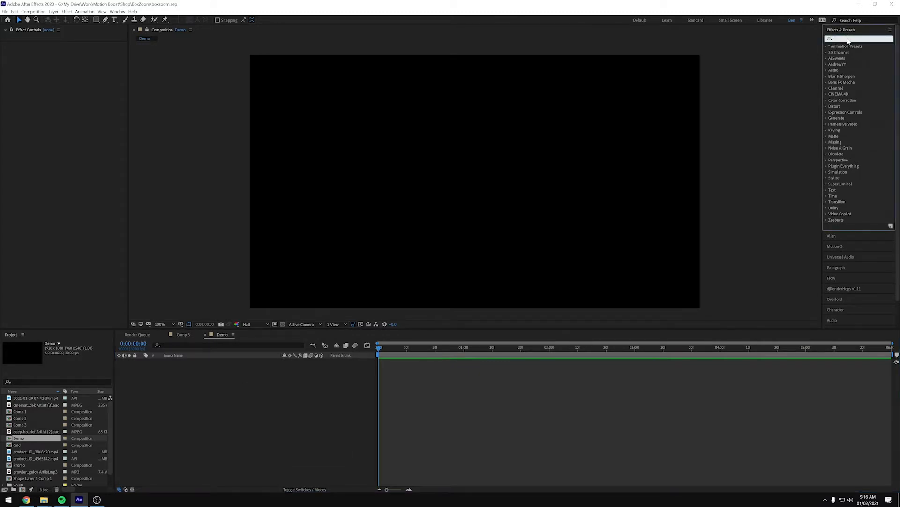
{"action": "type", "text": "tunn"}
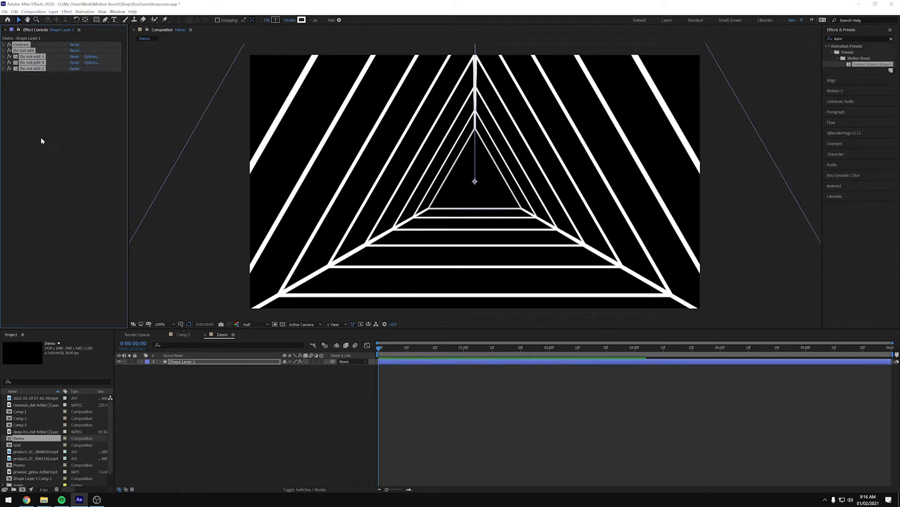
{"action": "left_click", "coordinate": [3, 44]}
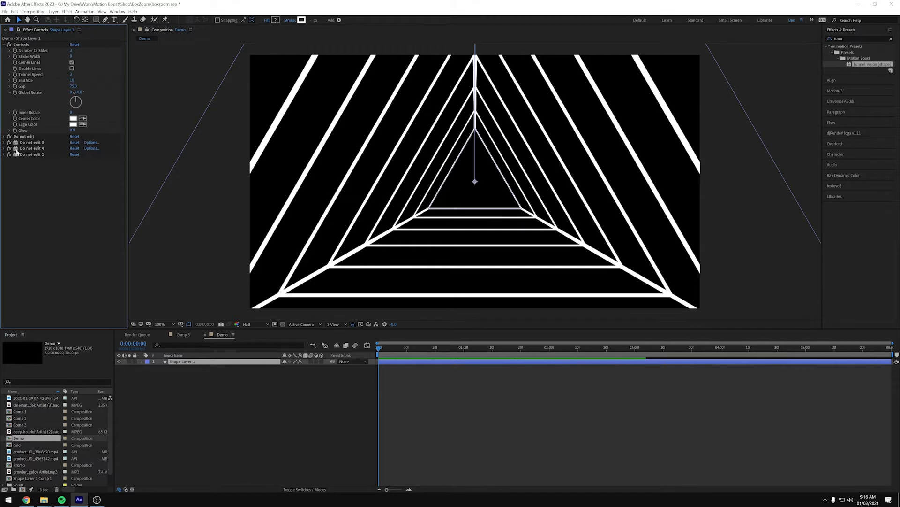
{"action": "mouse_move", "coordinate": [41, 161]}
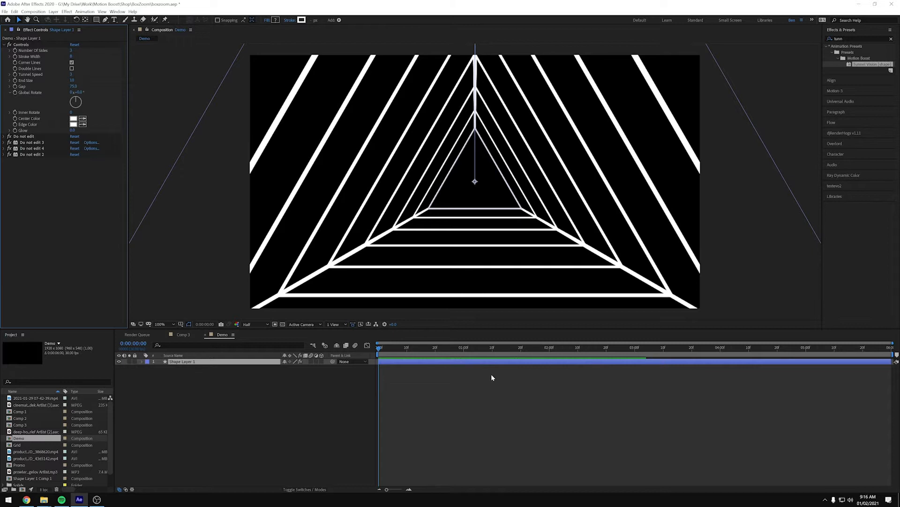
{"action": "mouse_move", "coordinate": [340, 319]}
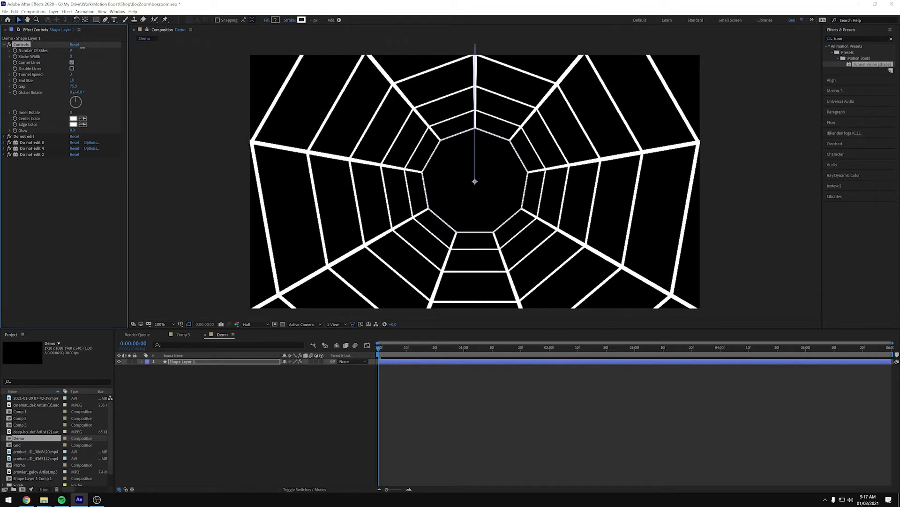
Scrub Number Of Sides up to 8 and higher to preview web-like tunnels.
{"action": "left_click", "coordinate": [71, 51]}
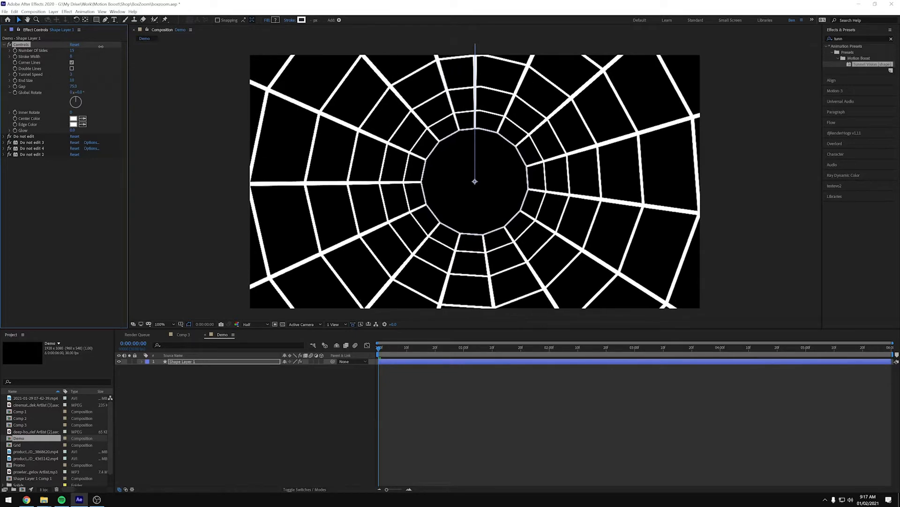
{"action": "left_click", "coordinate": [72, 51]}
{"action": "type", "text": "3"}
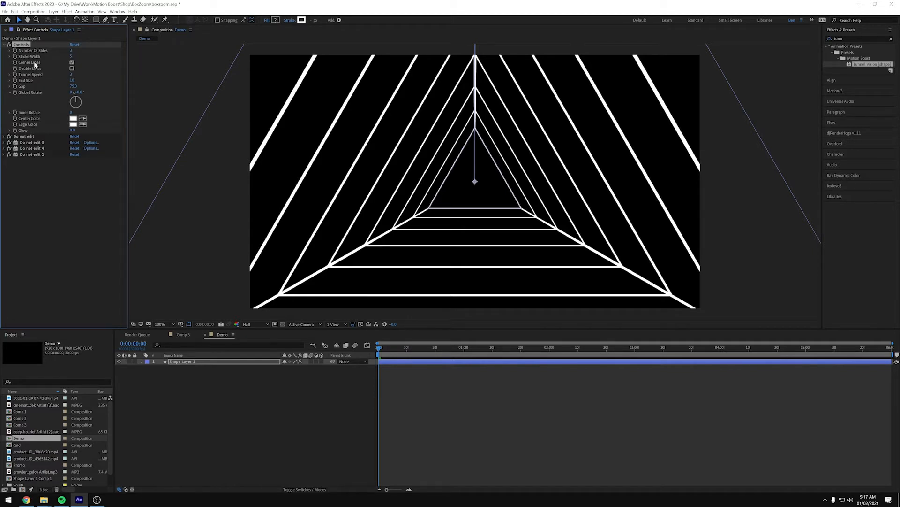
Set Number of Sides to 3 with corner lines on, after testing the Double Lines option.
{"action": "left_click", "coordinate": [72, 63]}
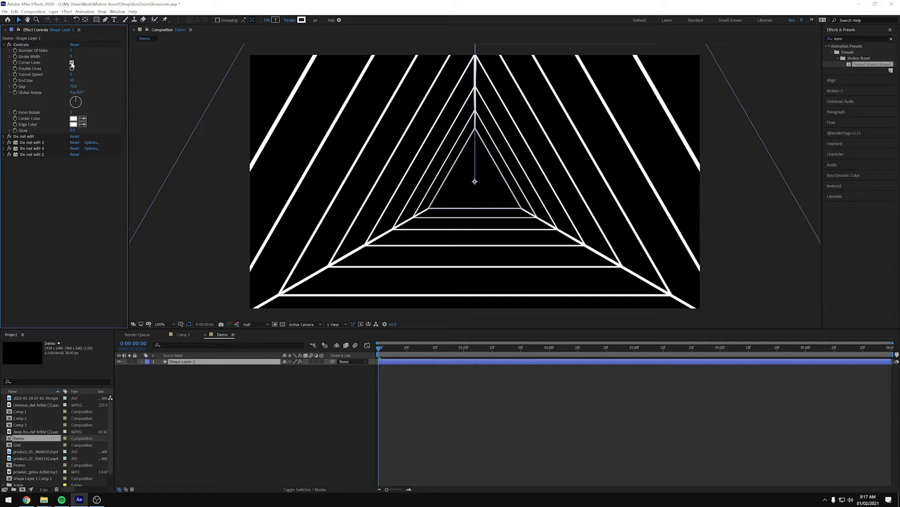
{"action": "left_click", "coordinate": [72, 68]}
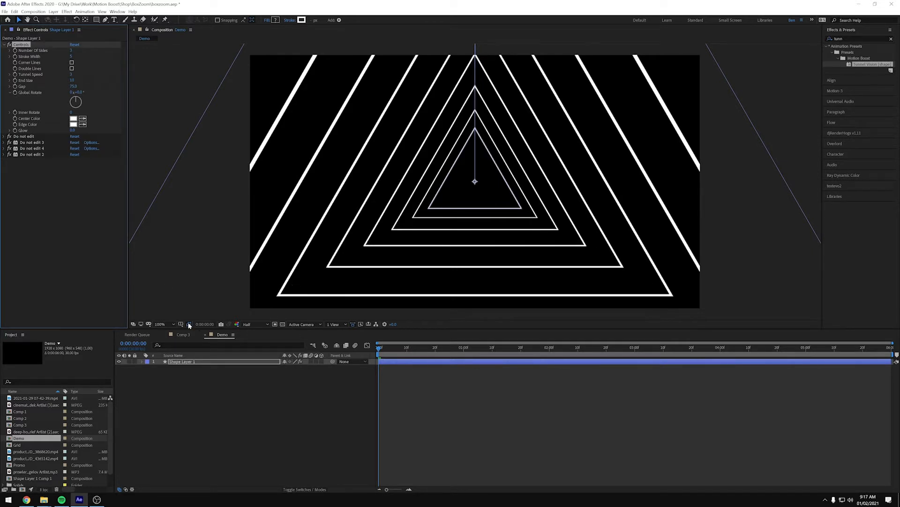
{"action": "left_click", "coordinate": [72, 62]}
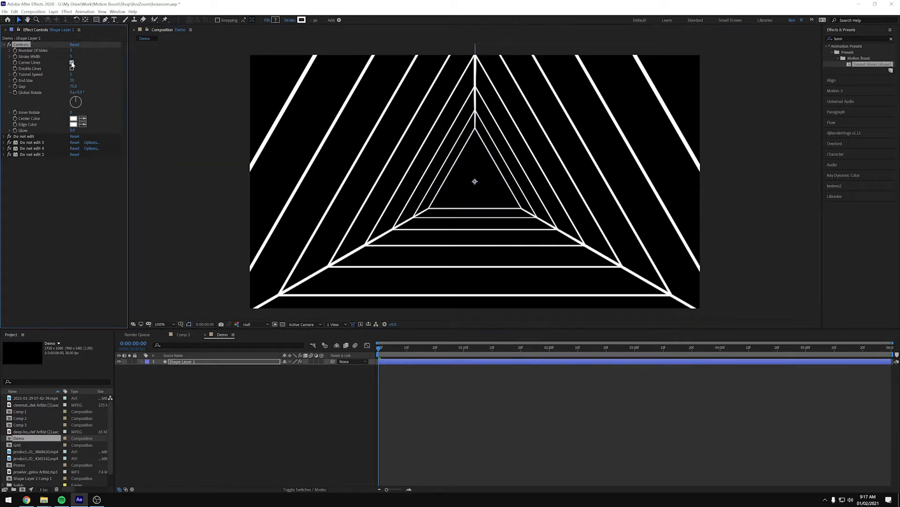
{"action": "left_click", "coordinate": [71, 62]}
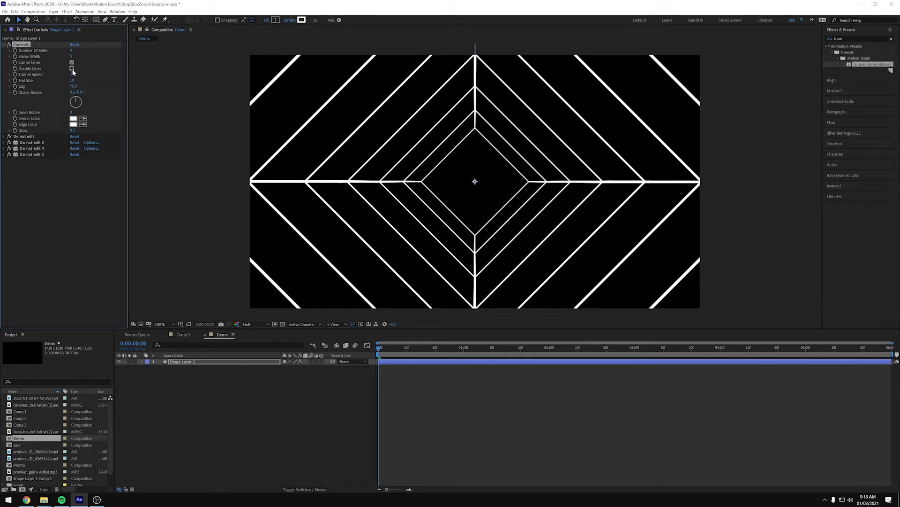
{"action": "left_click", "coordinate": [72, 69]}
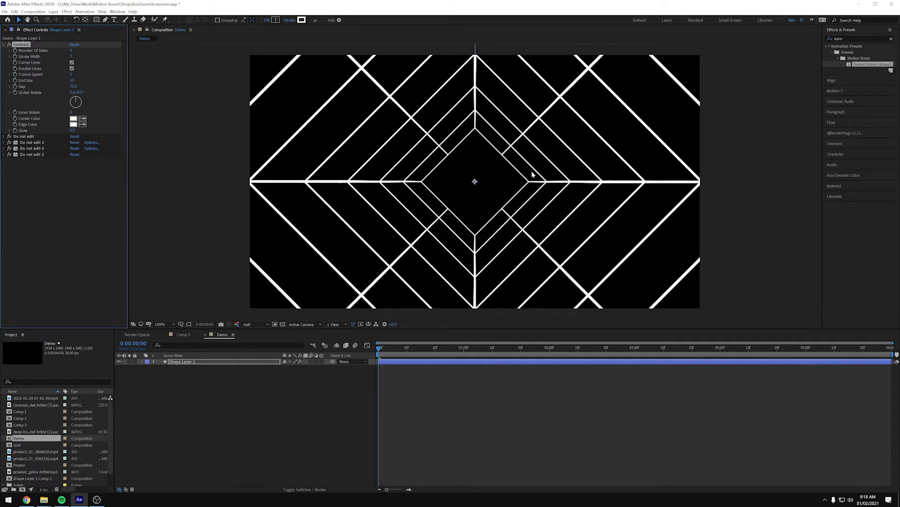
{"action": "mouse_move", "coordinate": [324, 56]}
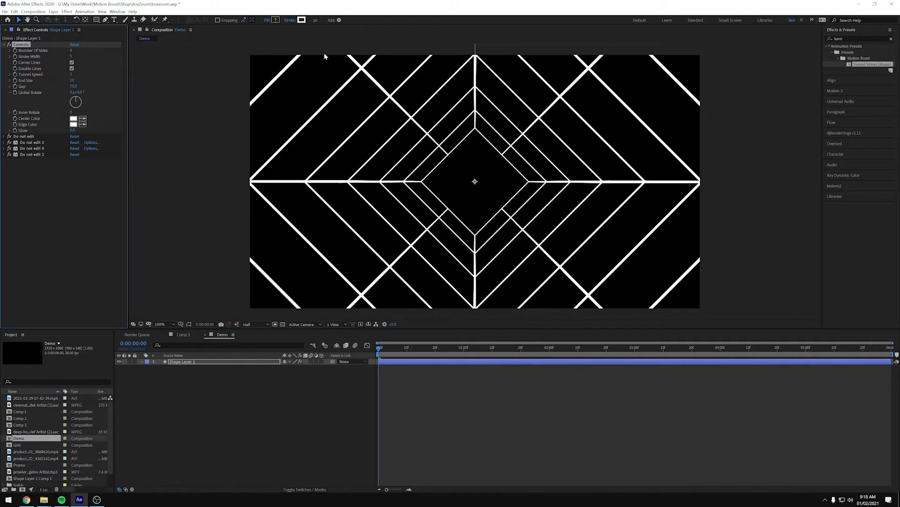
{"action": "mouse_move", "coordinate": [73, 52]}
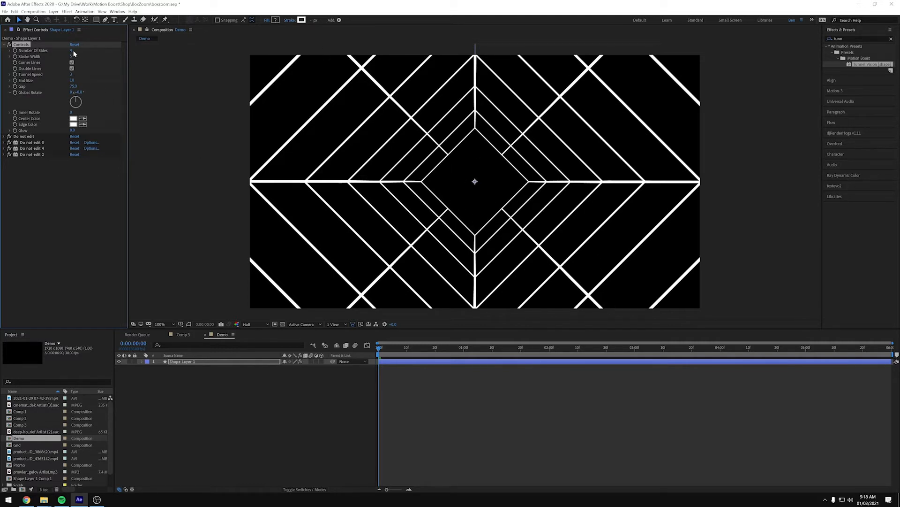
{"action": "left_click", "coordinate": [72, 50]}
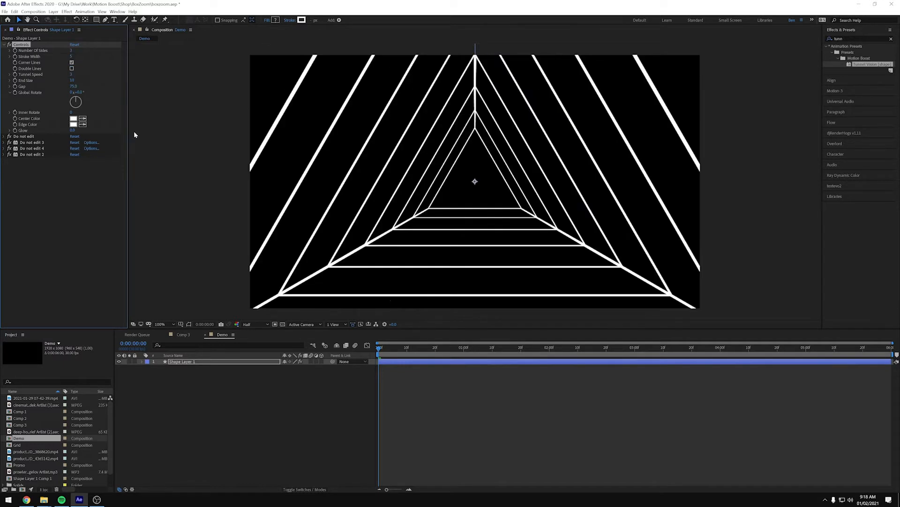
{"action": "left_click", "coordinate": [72, 62]}
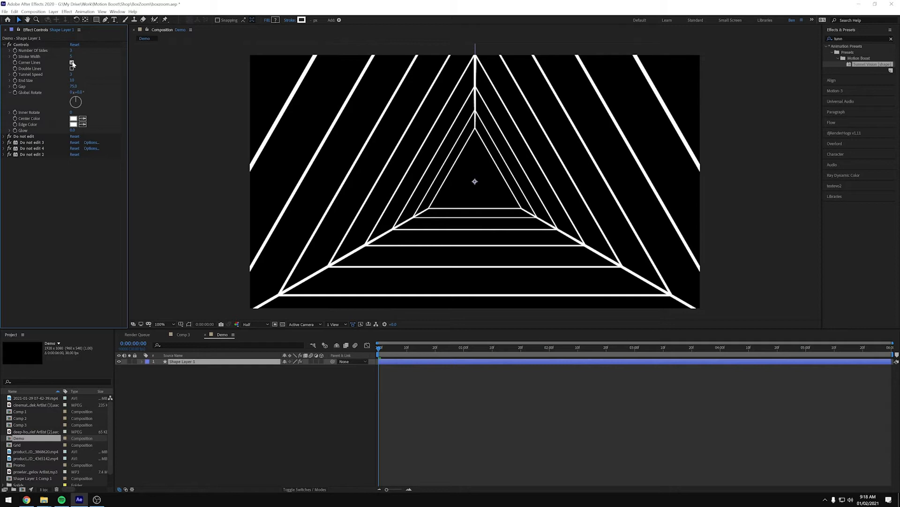
{"action": "left_click", "coordinate": [72, 62]}
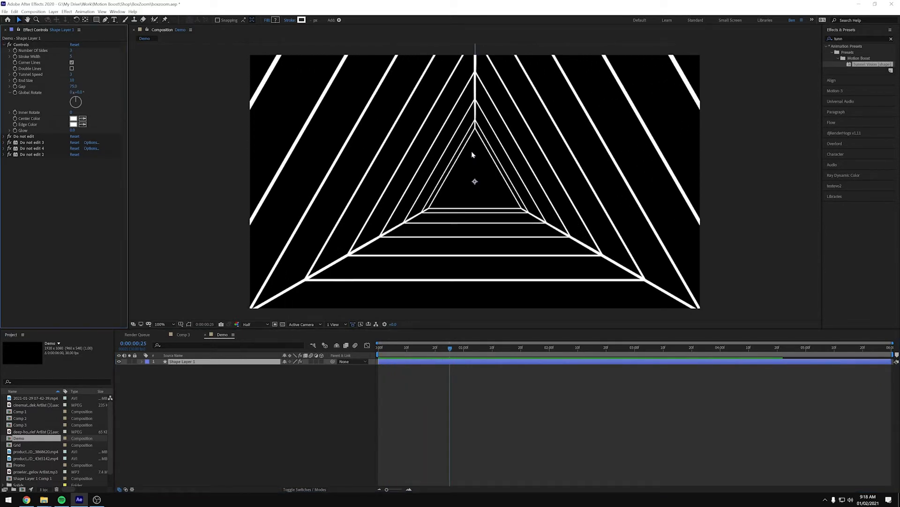
{"action": "mouse_move", "coordinate": [453, 198]}
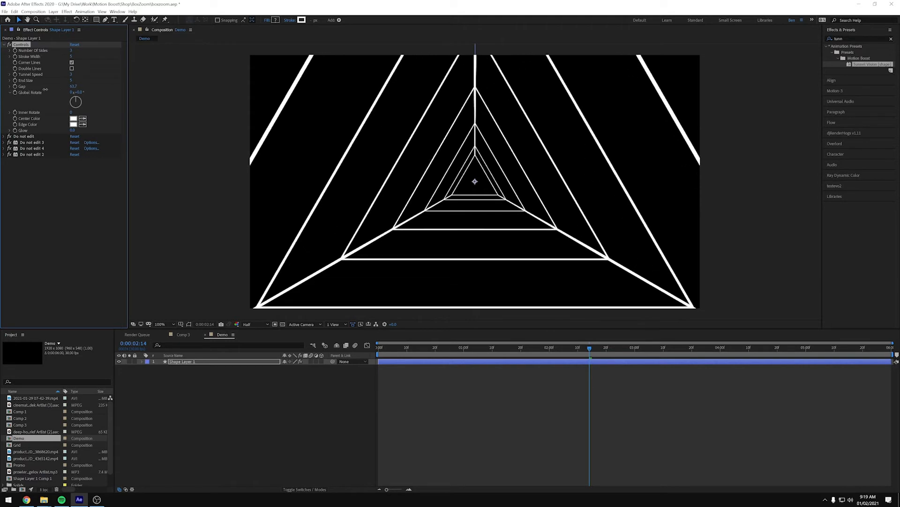
Scrub the Gap value for denser rings and turn the Global Rotate dial.
{"action": "left_click_drag", "start_coordinate": [74, 87], "coordinate": [77, 86]}
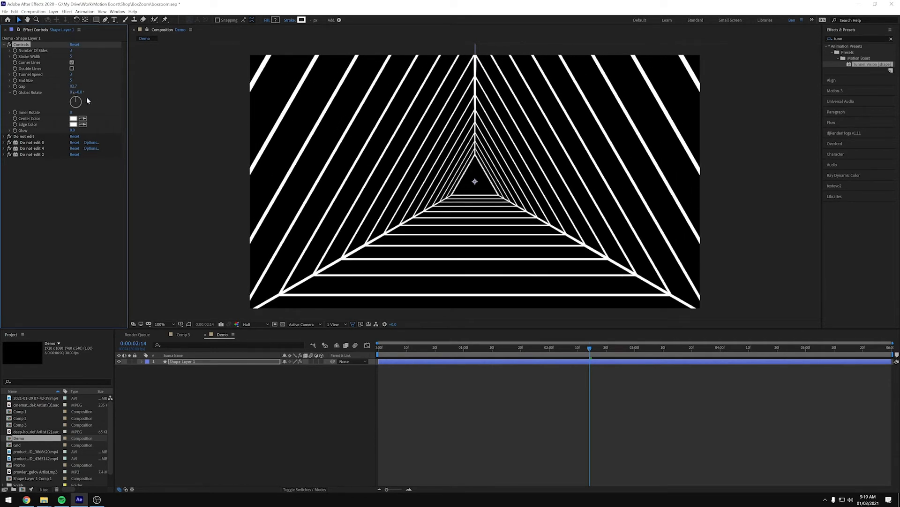
{"action": "left_click_drag", "start_coordinate": [76, 100], "coordinate": [77, 97]}
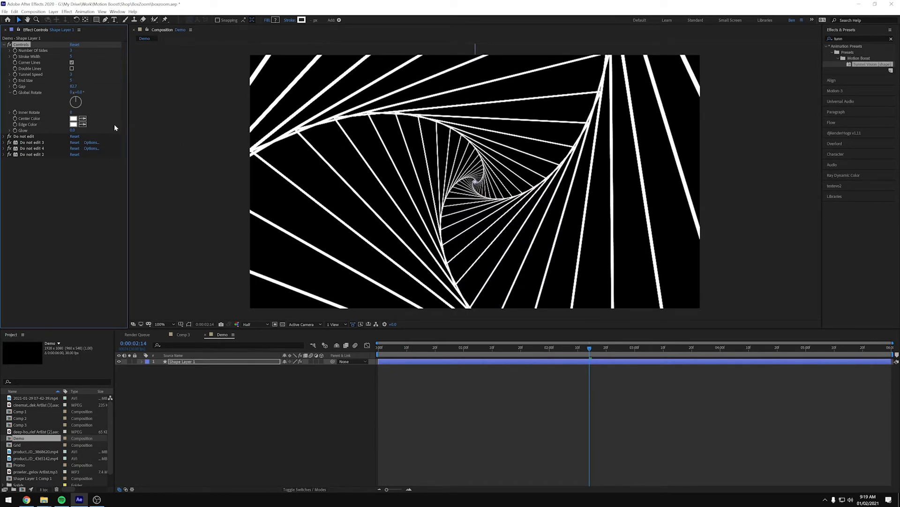
Raise Stroke Width to 20 and uncheck Double Lines.
{"action": "left_click", "coordinate": [71, 62]}
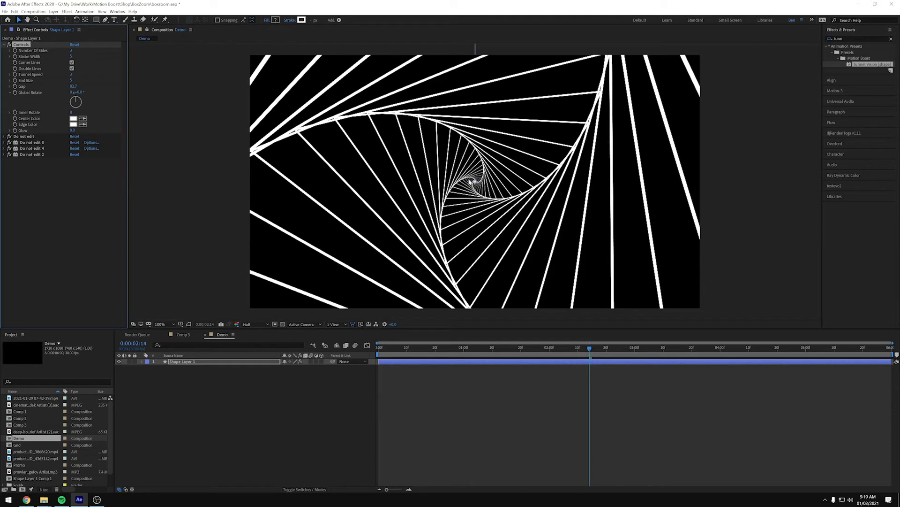
{"action": "mouse_move", "coordinate": [96, 130]}
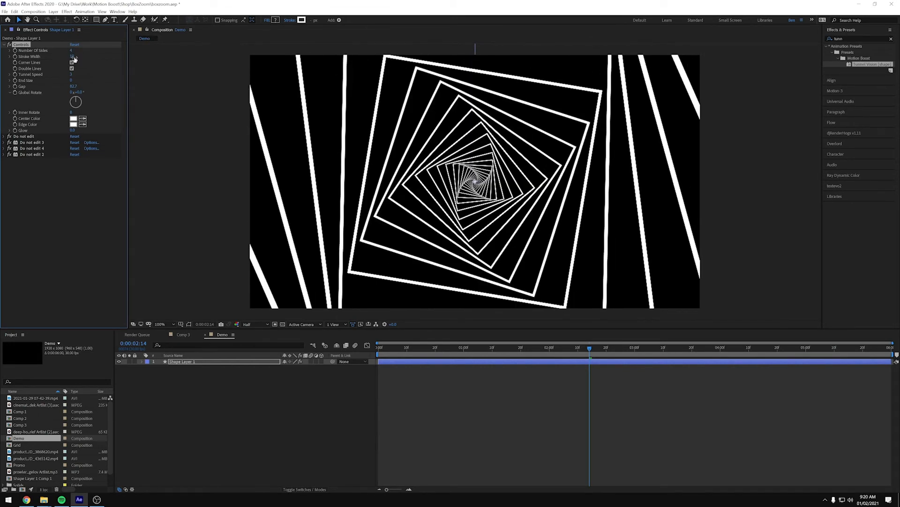
{"action": "left_click", "coordinate": [71, 50]}
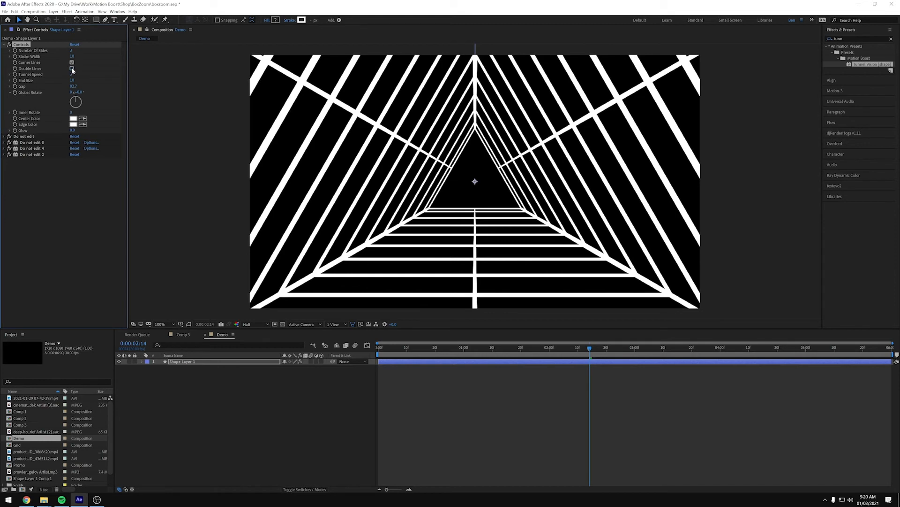
{"action": "left_click", "coordinate": [72, 69]}
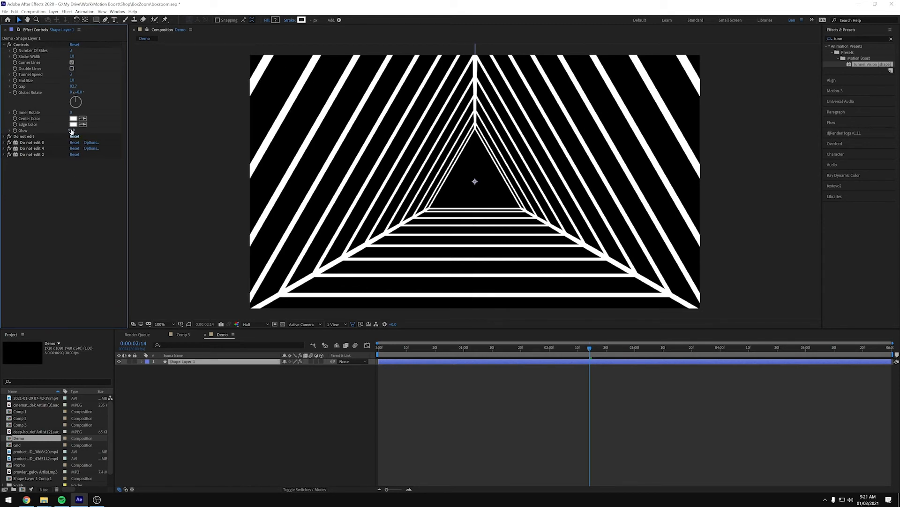
Set the Center Color to red and the Edge Color to yellow.
{"action": "left_click", "coordinate": [74, 118]}
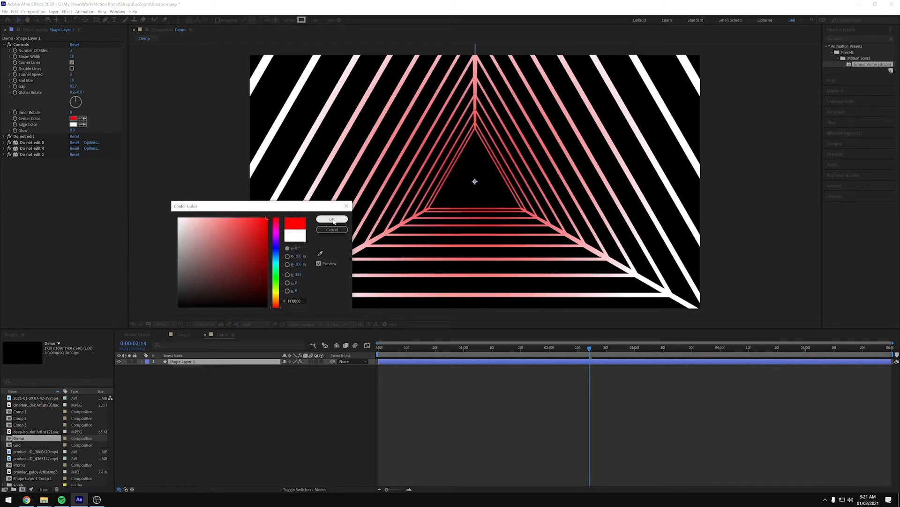
{"action": "left_click", "coordinate": [332, 219]}
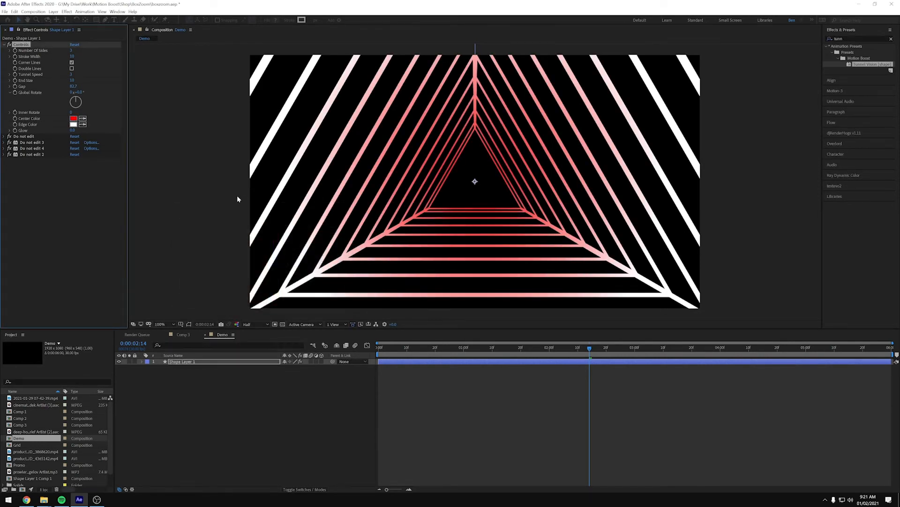
{"action": "left_click", "coordinate": [74, 124]}
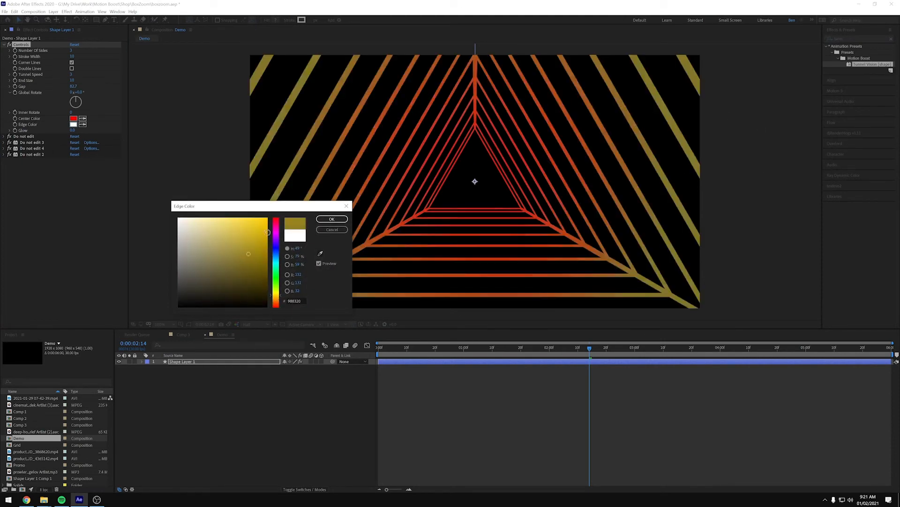
{"action": "left_click", "coordinate": [332, 219]}
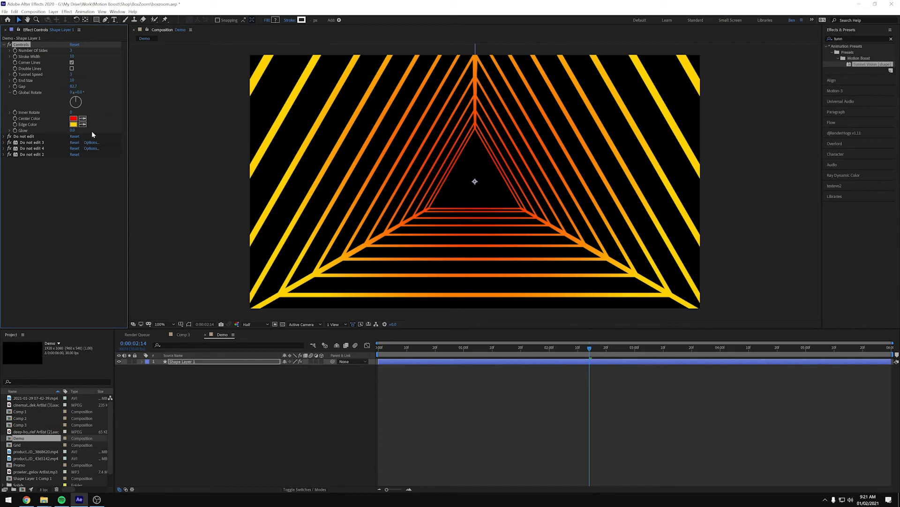
{"action": "left_click", "coordinate": [73, 123]}
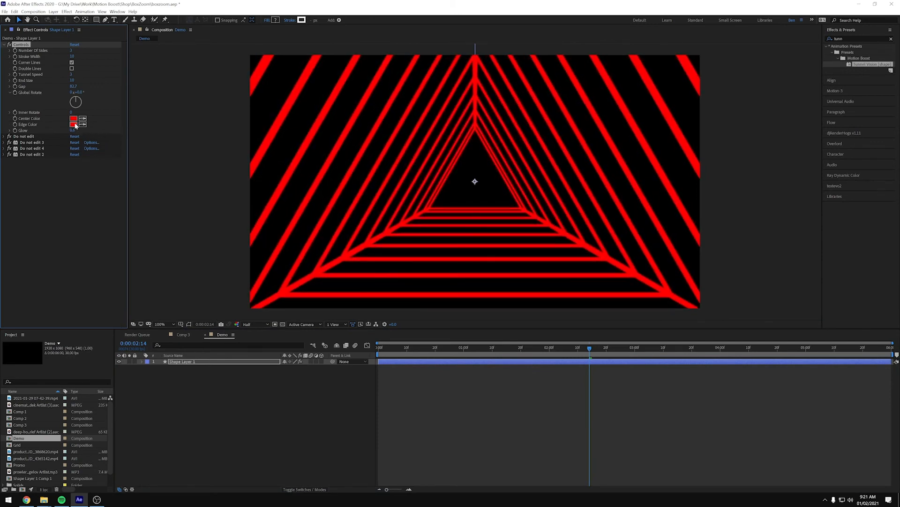
Try orange FF9B00 edge color, then reset colors to white and toggle Double Lines.
{"action": "left_click", "coordinate": [73, 124]}
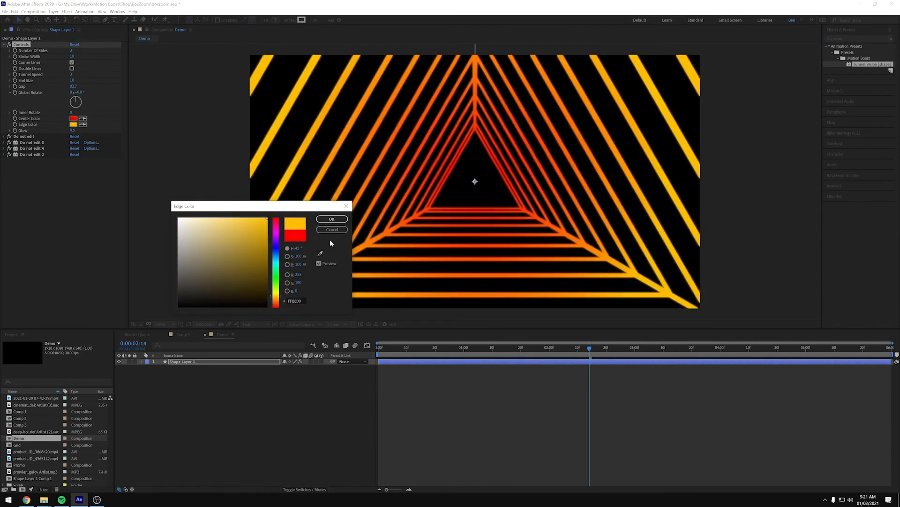
{"action": "left_click", "coordinate": [332, 219]}
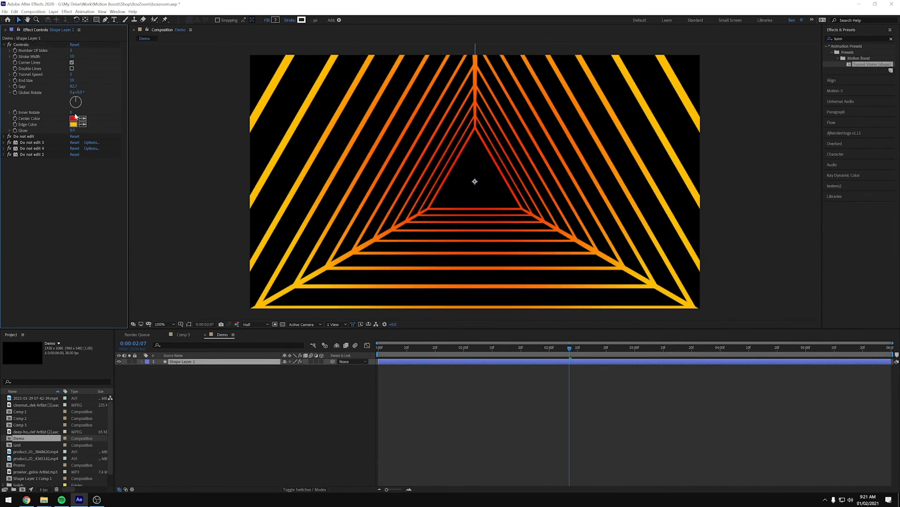
{"action": "left_click", "coordinate": [74, 118]}
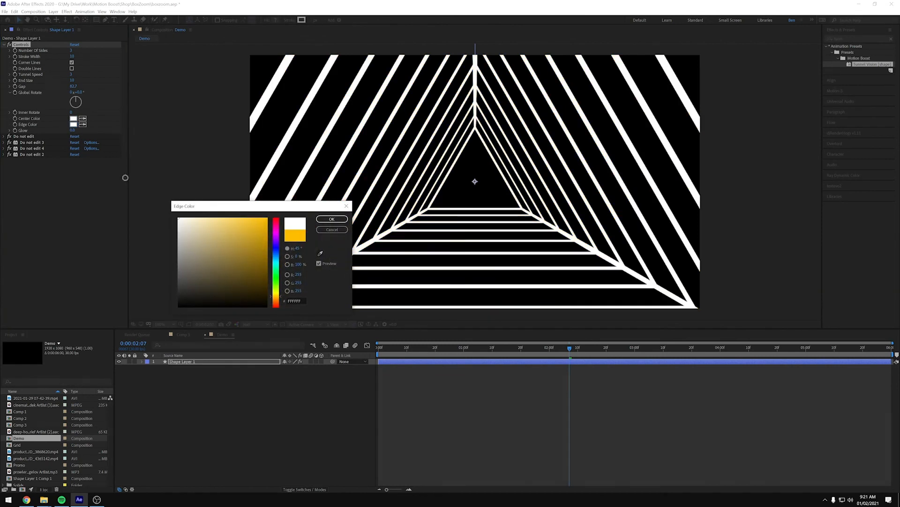
{"action": "left_click", "coordinate": [332, 219]}
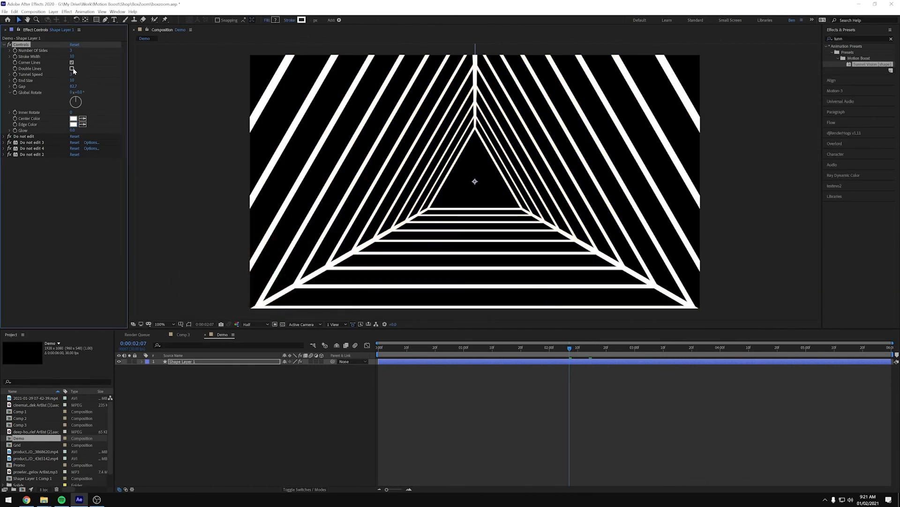
{"action": "left_click", "coordinate": [71, 69]}
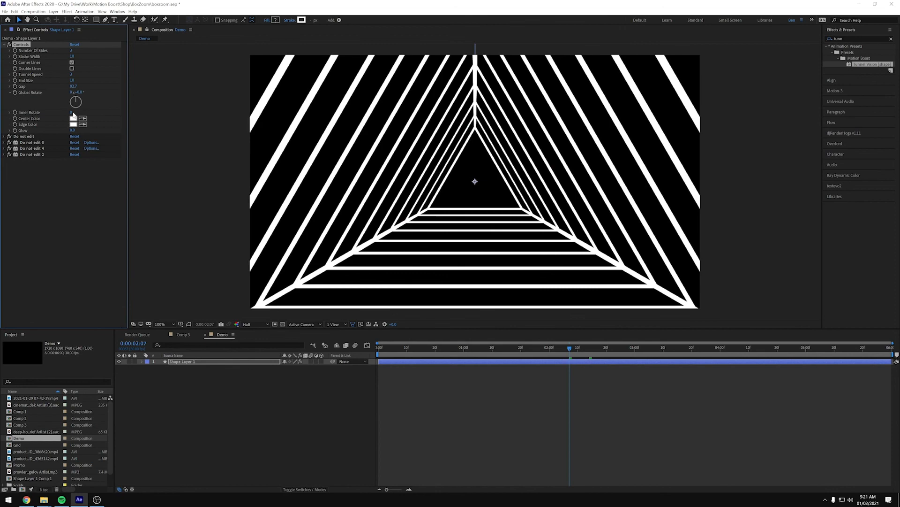